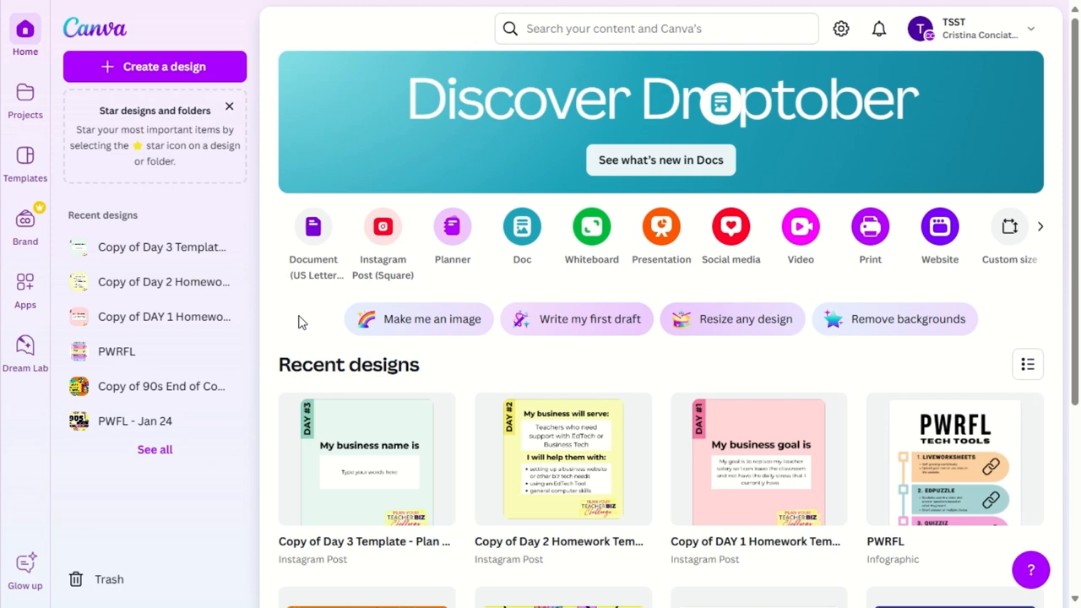
{"action": "mouse_move", "coordinate": [263, 174]}
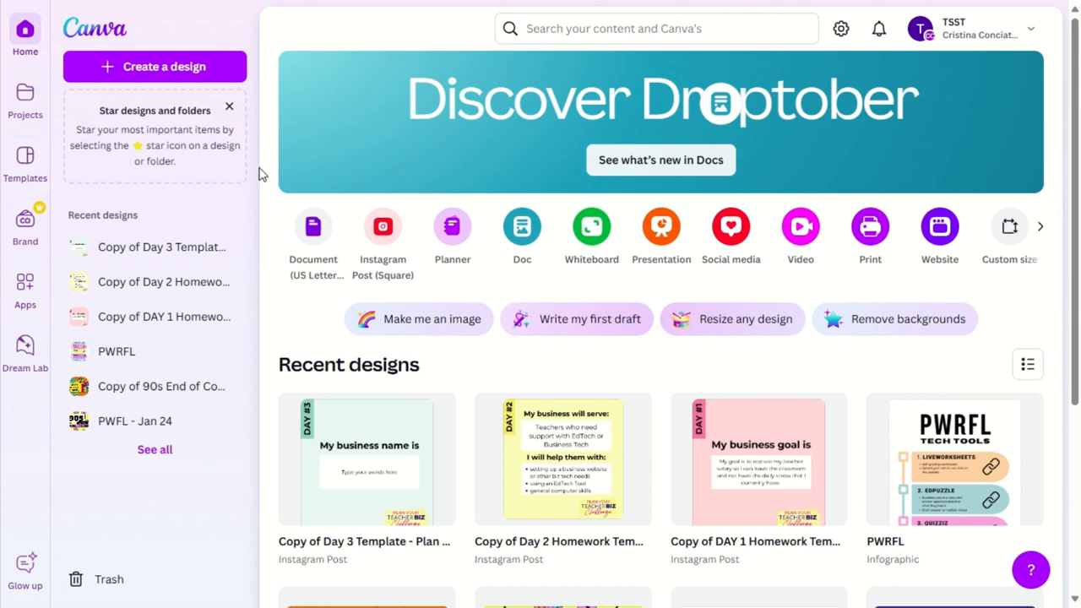
Start a blank square Instagram Post design from Create a design
{"action": "left_click", "coordinate": [154, 67]}
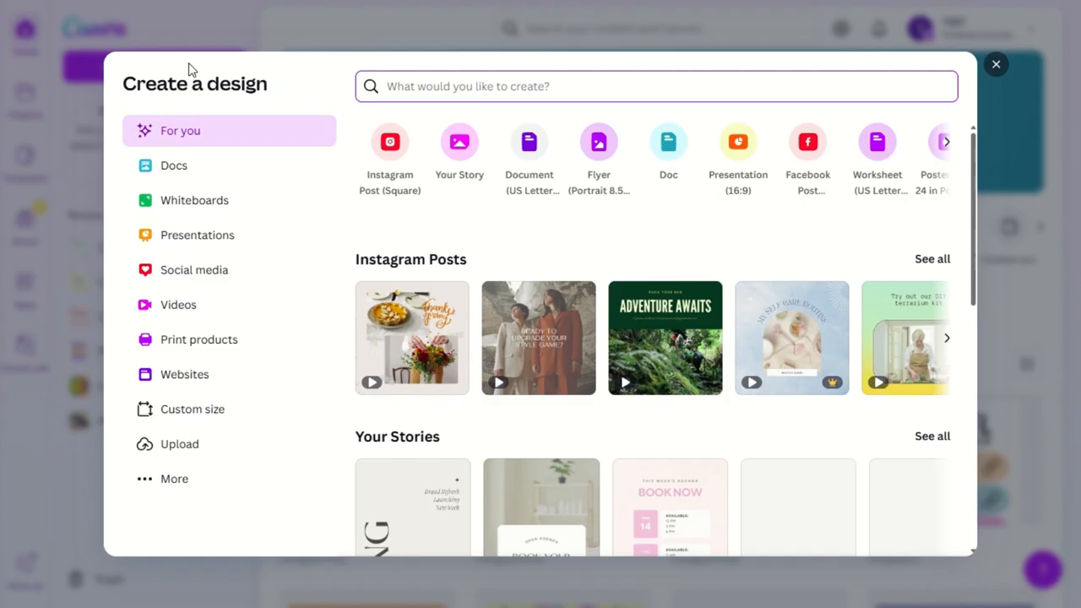
{"action": "mouse_move", "coordinate": [390, 141]}
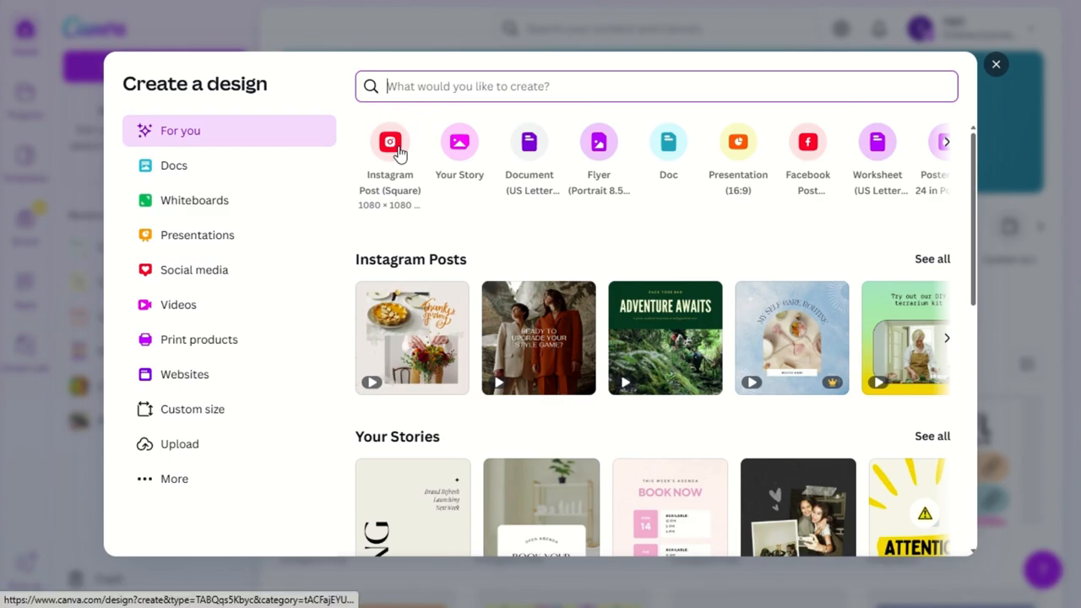
{"action": "left_click", "coordinate": [389, 142]}
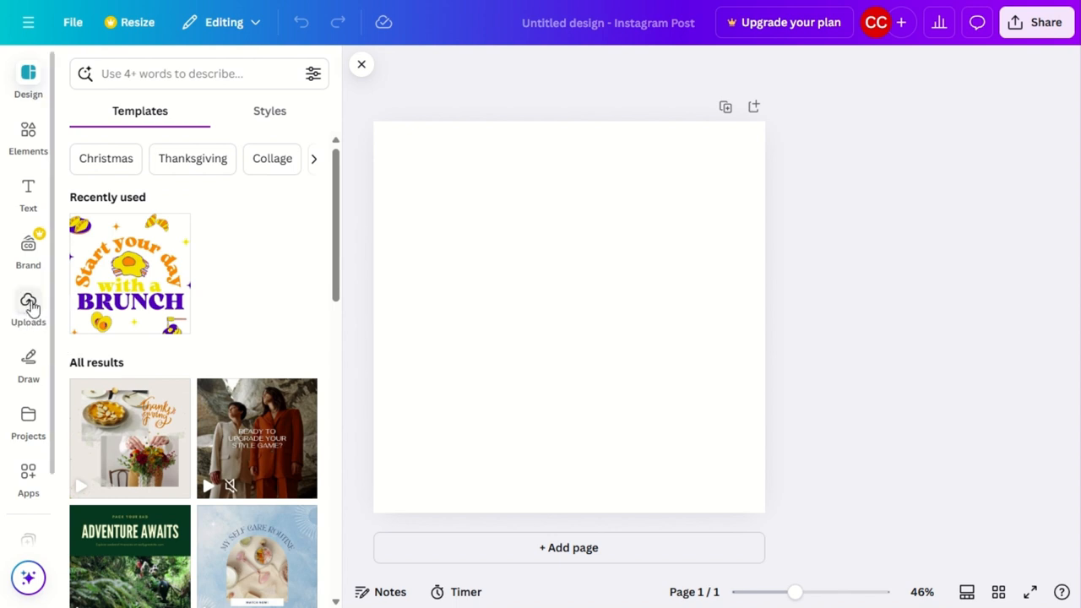
Upload the cell transport, density lab and to-do list cover images to Uploads
{"action": "left_click", "coordinate": [27, 308]}
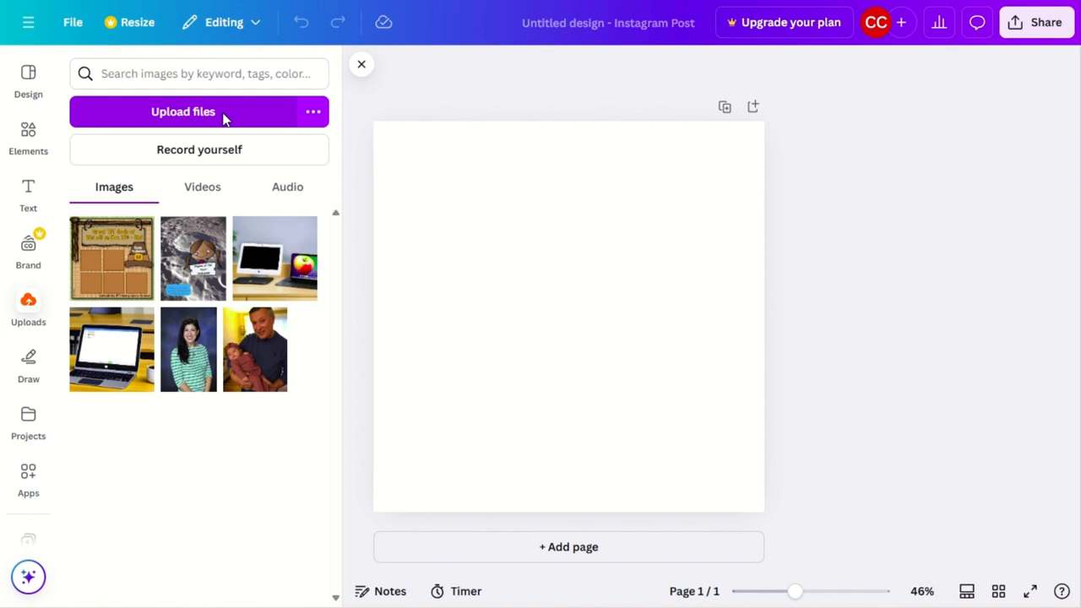
{"action": "left_click", "coordinate": [182, 111]}
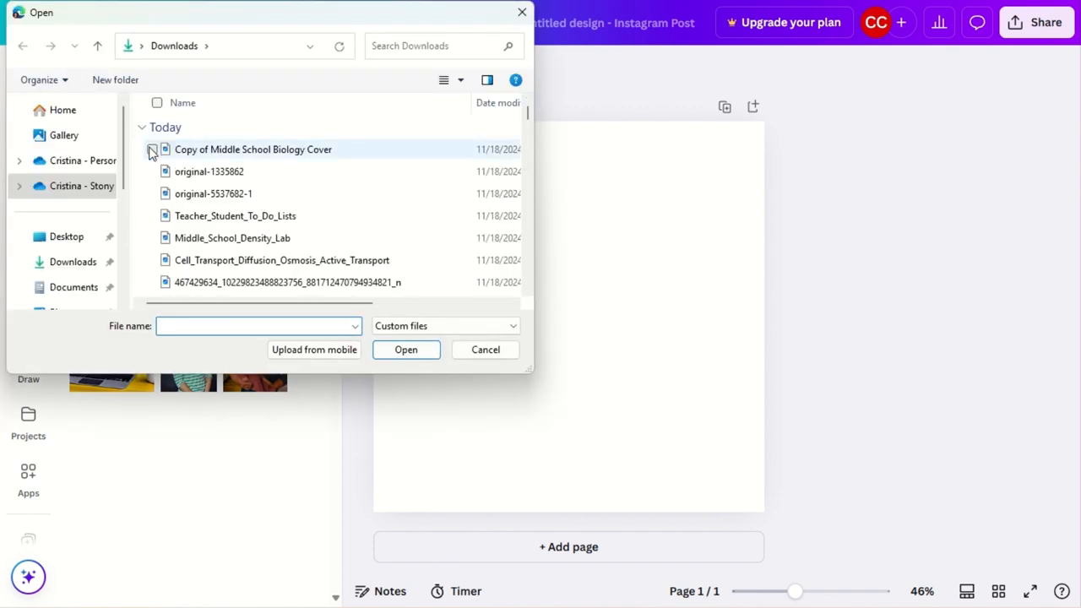
{"action": "left_click", "coordinate": [485, 349]}
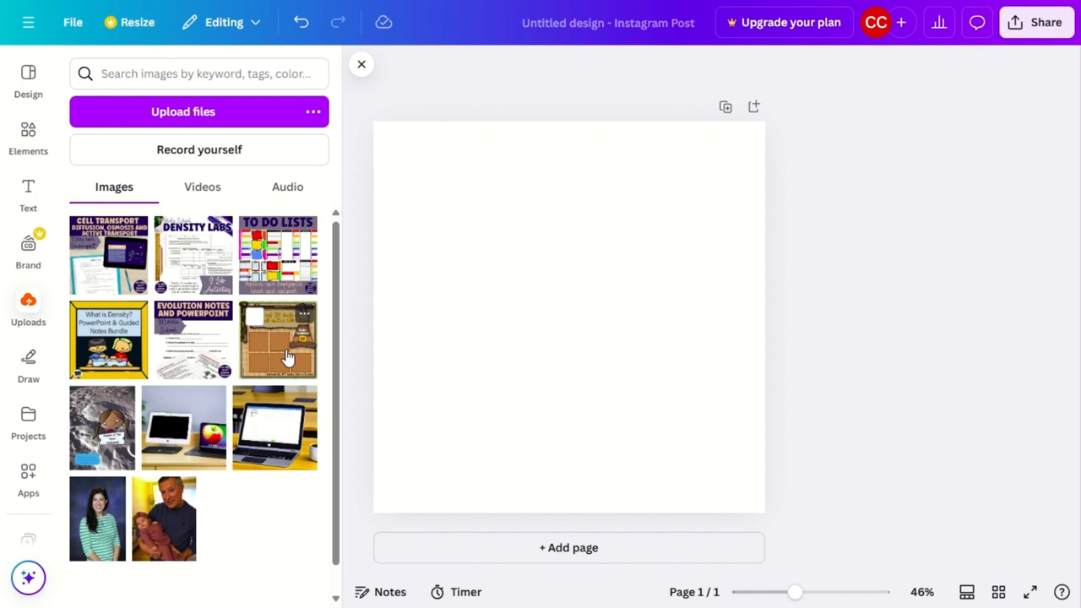
Place the Great TPT deals Thanksgiving sale background so it fills the page
{"action": "left_click_drag", "start_coordinate": [279, 340], "coordinate": [355, 337]}
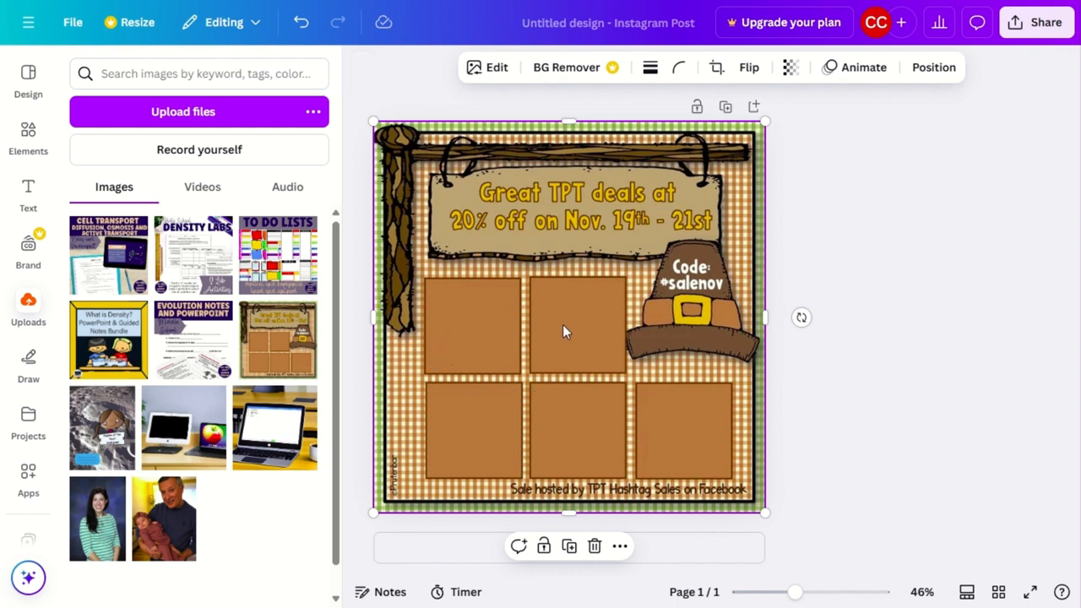
{"action": "mouse_move", "coordinate": [488, 373]}
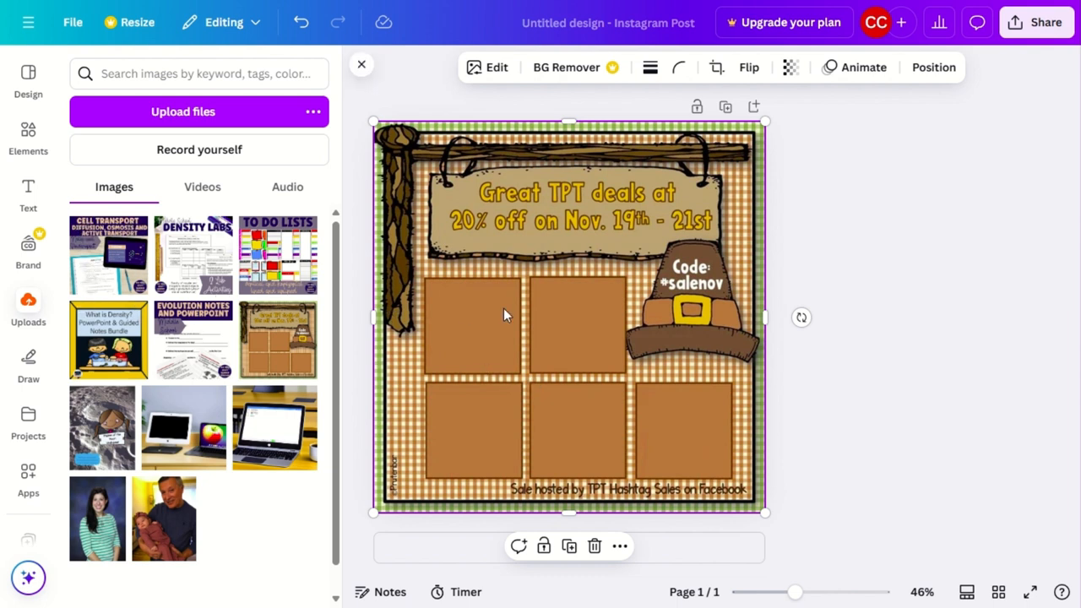
{"action": "mouse_move", "coordinate": [445, 378]}
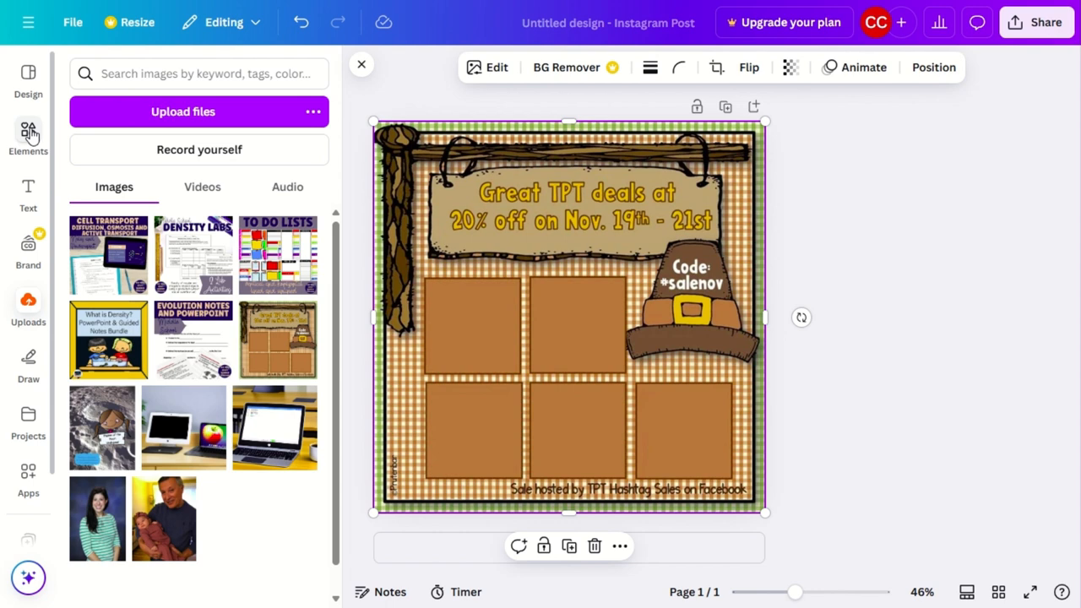
Search Elements for 'frame' and add the square sky-and-hills frame
{"action": "left_click", "coordinate": [28, 140]}
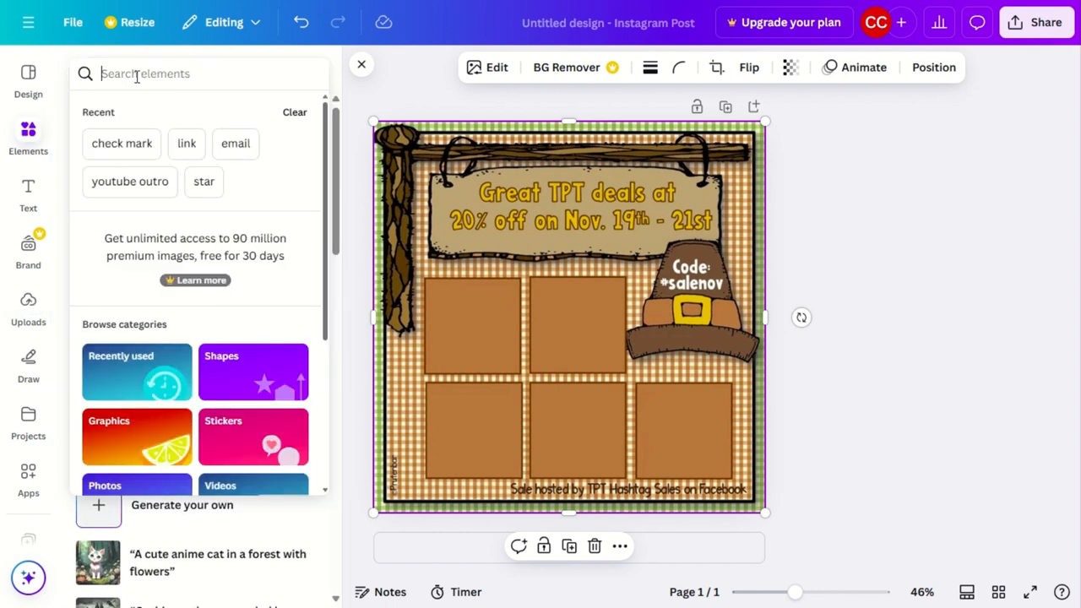
{"action": "type", "text": "frame"}
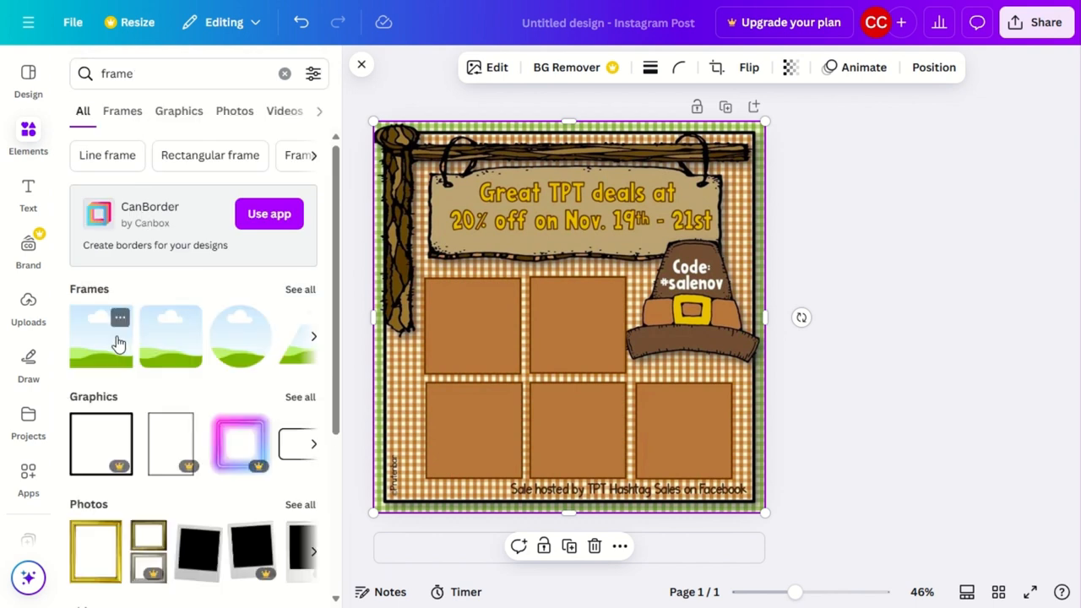
{"action": "mouse_move", "coordinate": [185, 355]}
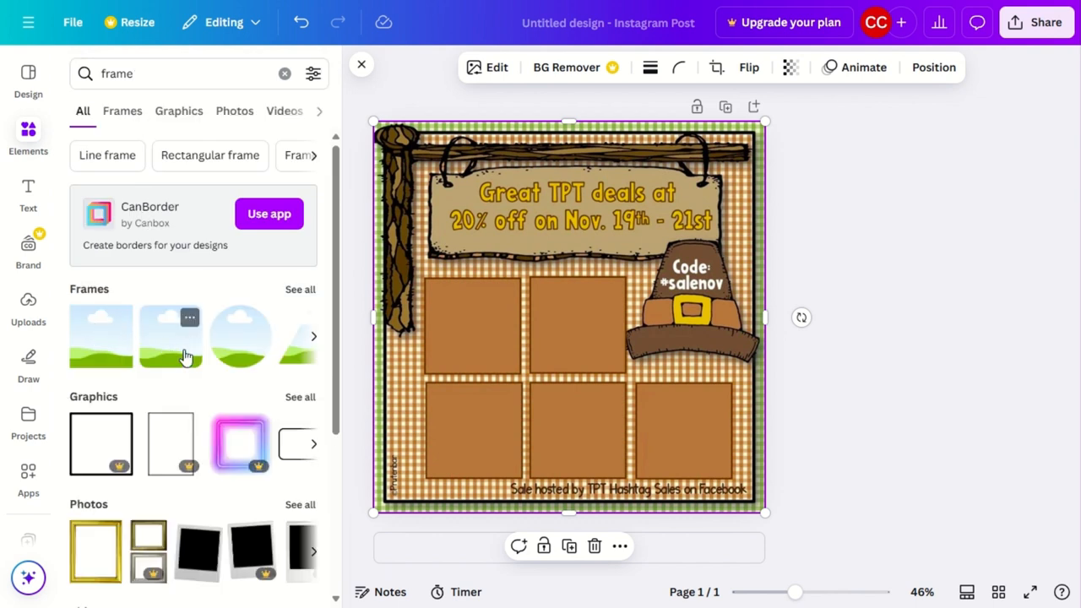
{"action": "left_click", "coordinate": [314, 336]}
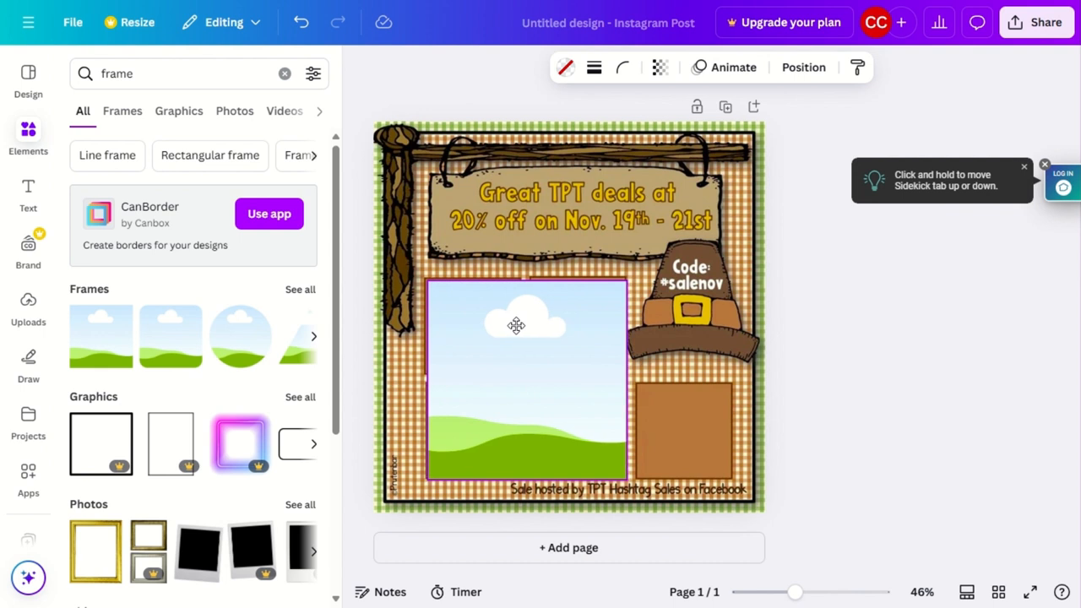
Resize the frame to fit the top-left brown box, zooming in to align its edges
{"action": "left_click_drag", "start_coordinate": [626, 483], "coordinate": [547, 395]}
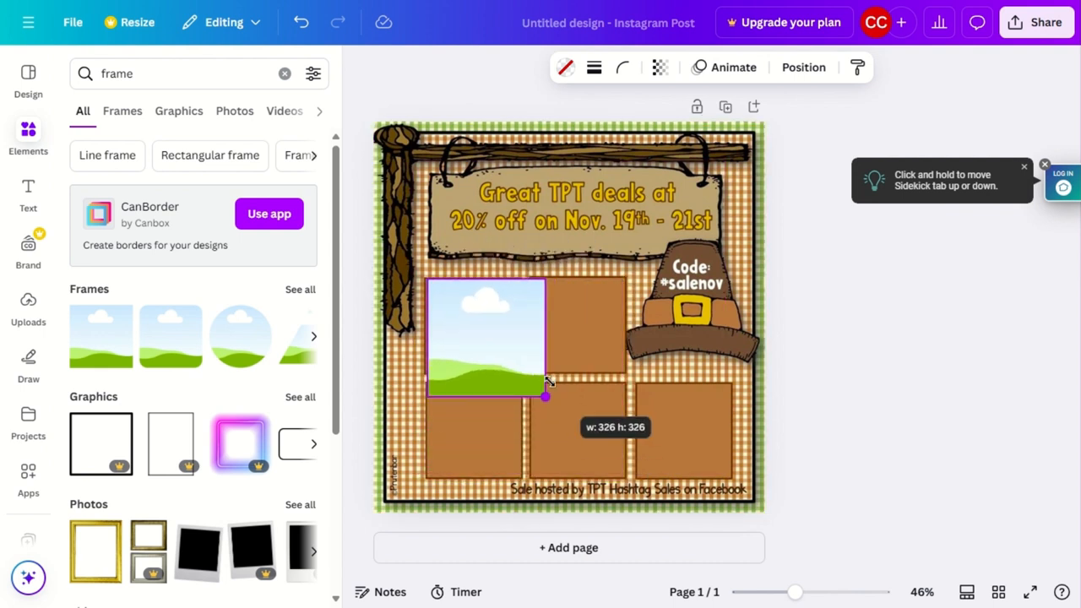
{"action": "left_click_drag", "start_coordinate": [546, 397], "coordinate": [519, 367]}
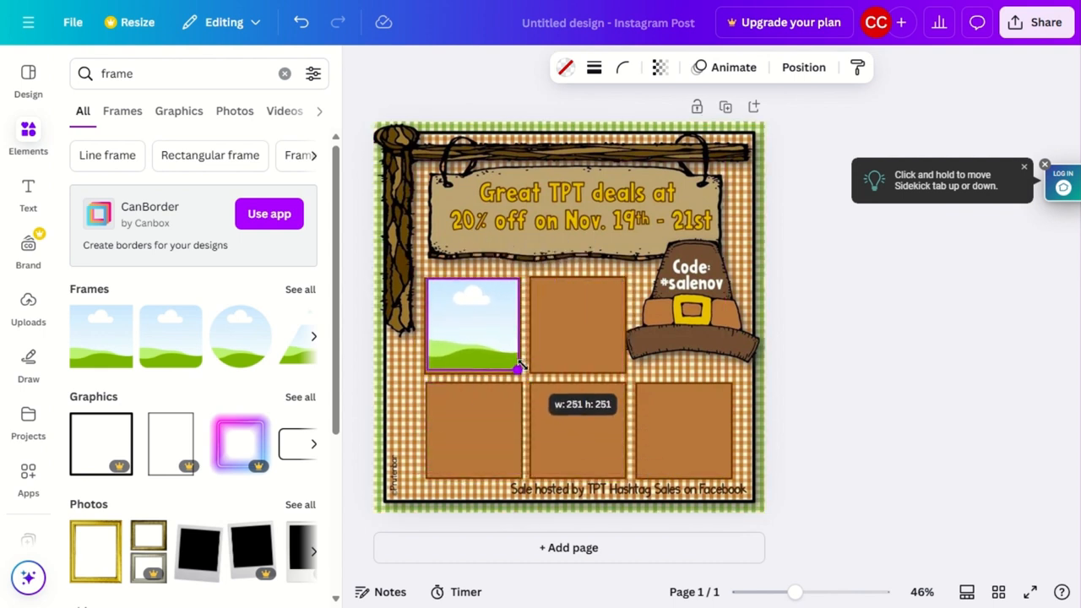
{"action": "left_click", "coordinate": [472, 325]}
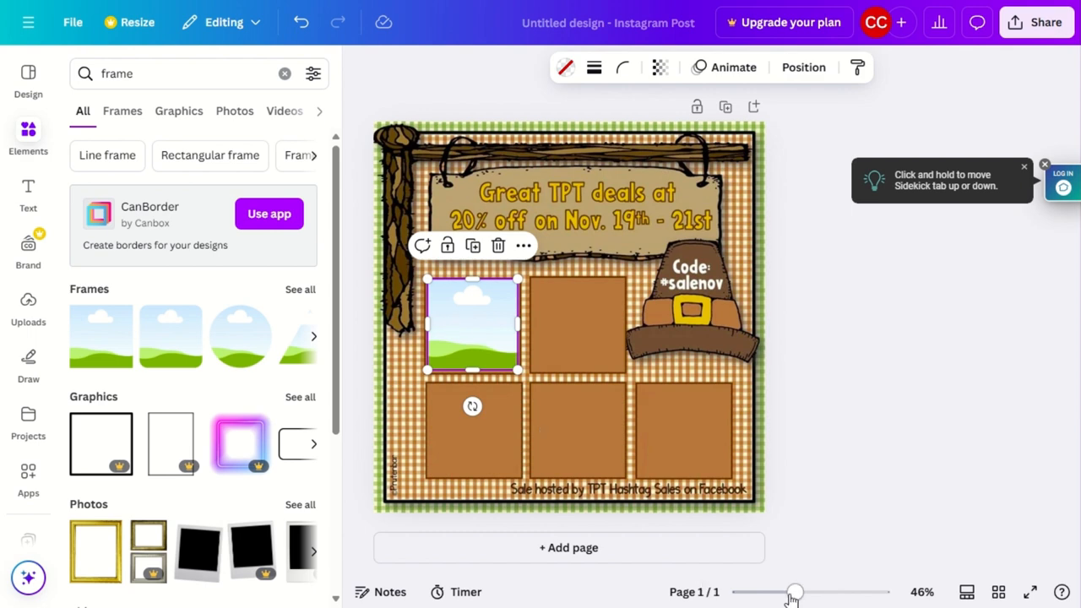
{"action": "left_click_drag", "start_coordinate": [794, 591], "coordinate": [844, 591]}
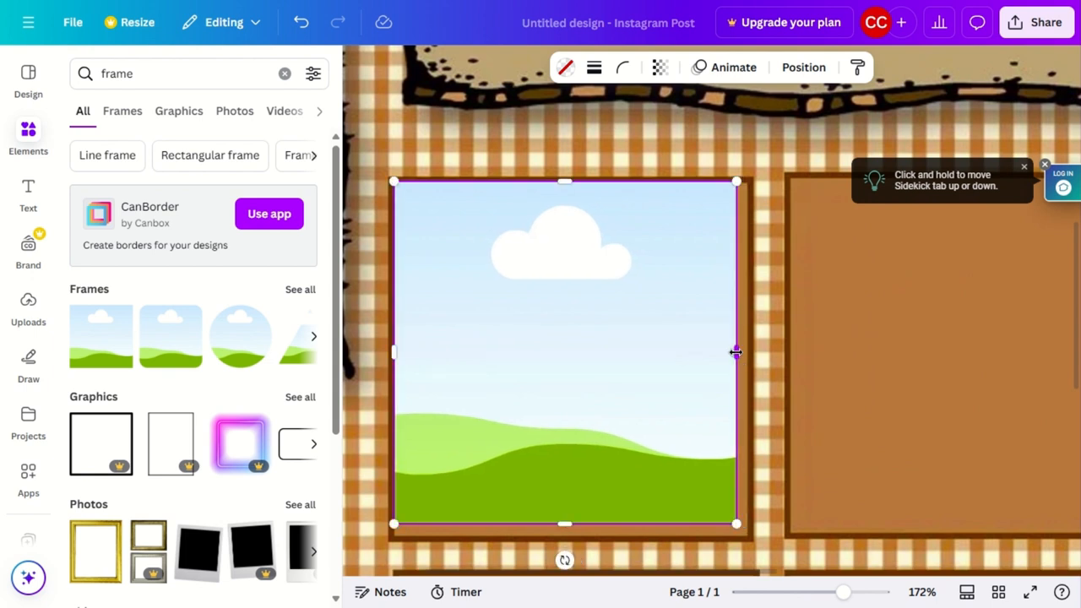
{"action": "left_click_drag", "start_coordinate": [735, 352], "coordinate": [746, 352]}
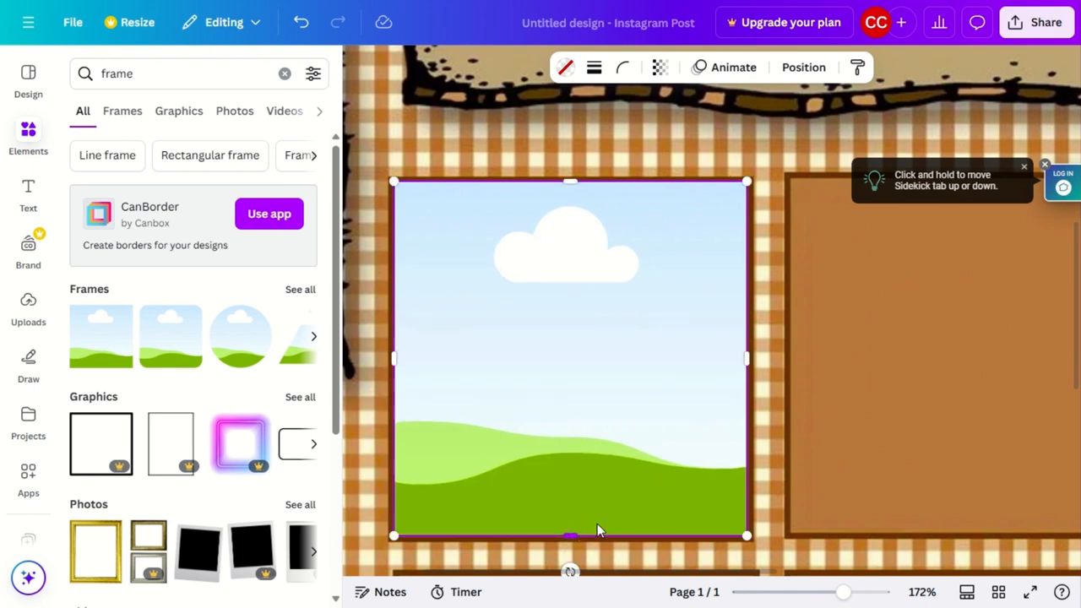
{"action": "left_click_drag", "start_coordinate": [843, 592], "coordinate": [776, 592]}
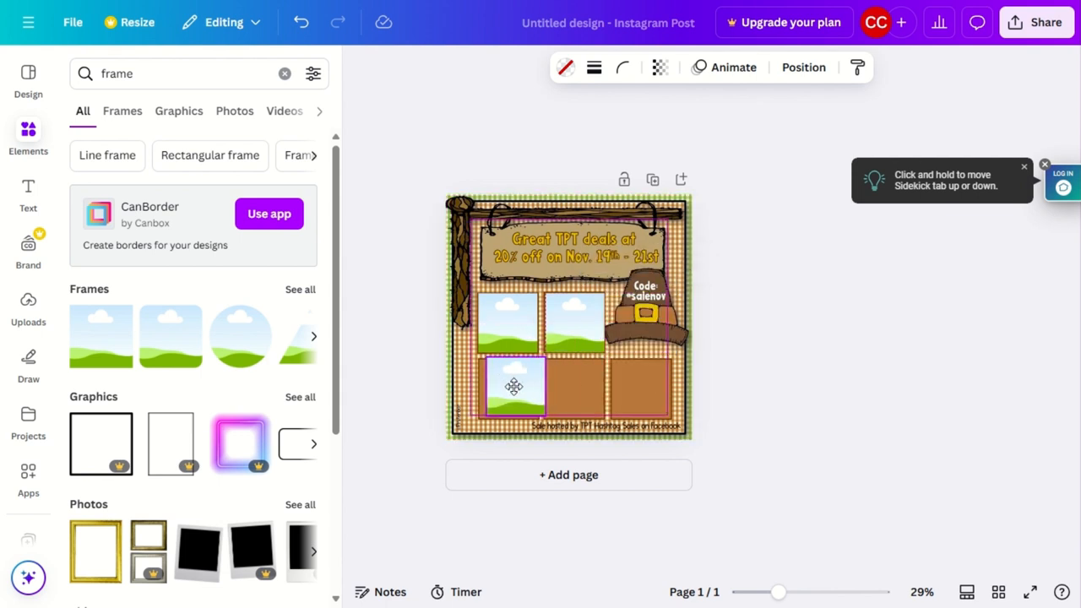
Position sky-and-hills frames in the bottom-middle and bottom-right brown boxes
{"action": "left_click", "coordinate": [513, 387]}
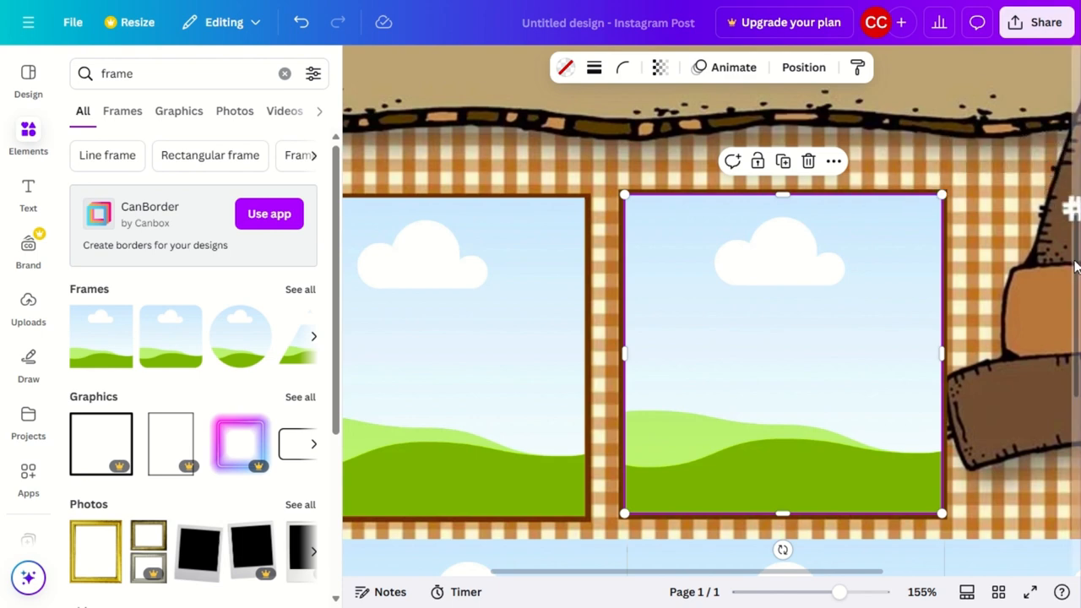
{"action": "scroll", "scroll_direction": "down", "scroll_amount": 3}
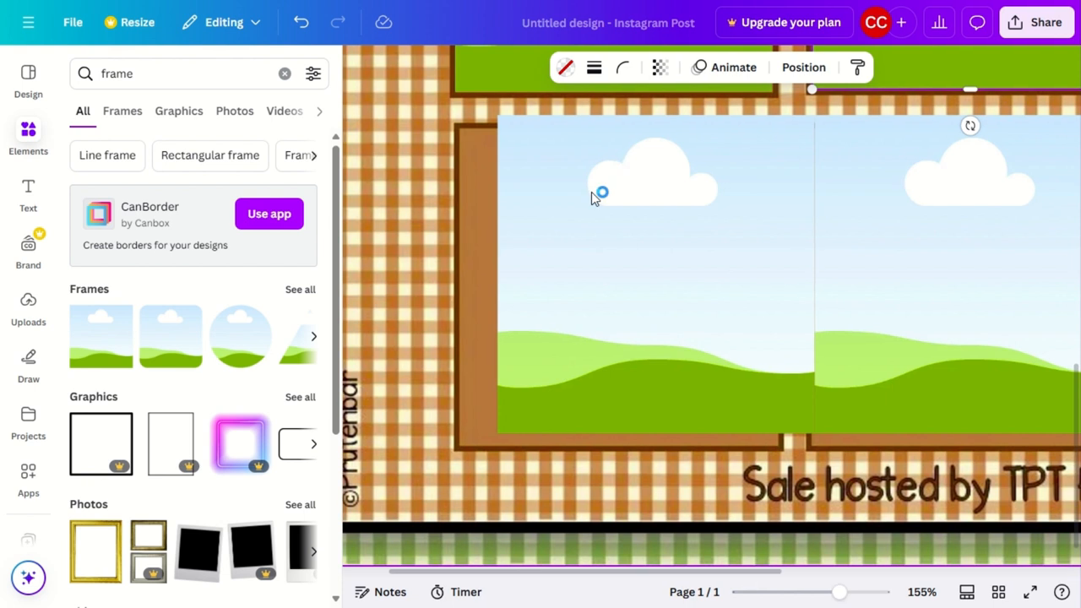
{"action": "left_click", "coordinate": [600, 193]}
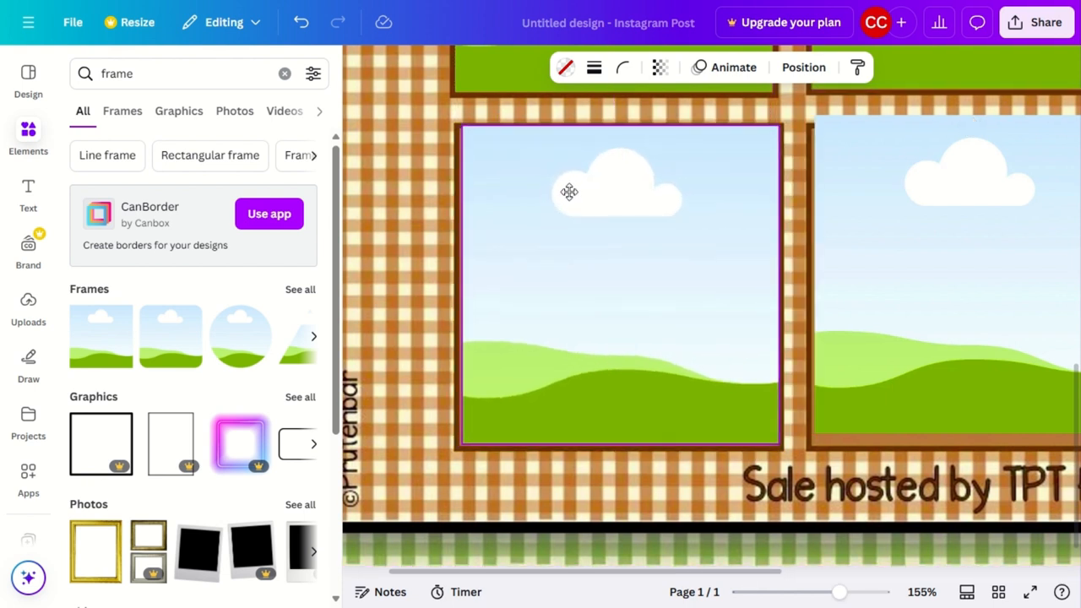
{"action": "left_click", "coordinate": [615, 222]}
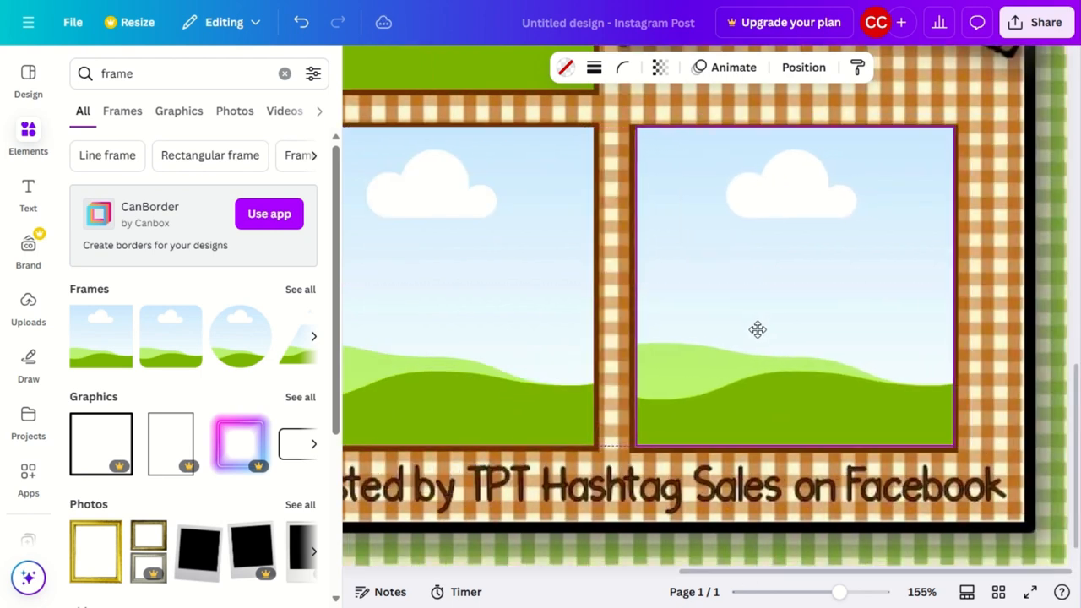
{"action": "left_click", "coordinate": [792, 287]}
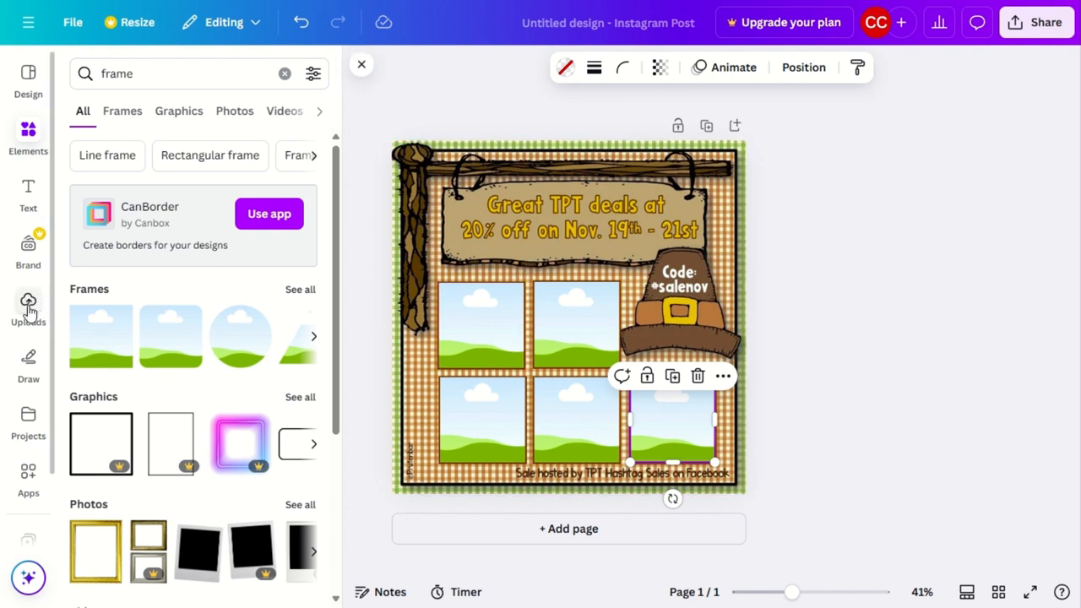
Drop the Cell Transport, To Do Lists and Density Labs covers into their frames
{"action": "left_click", "coordinate": [28, 308]}
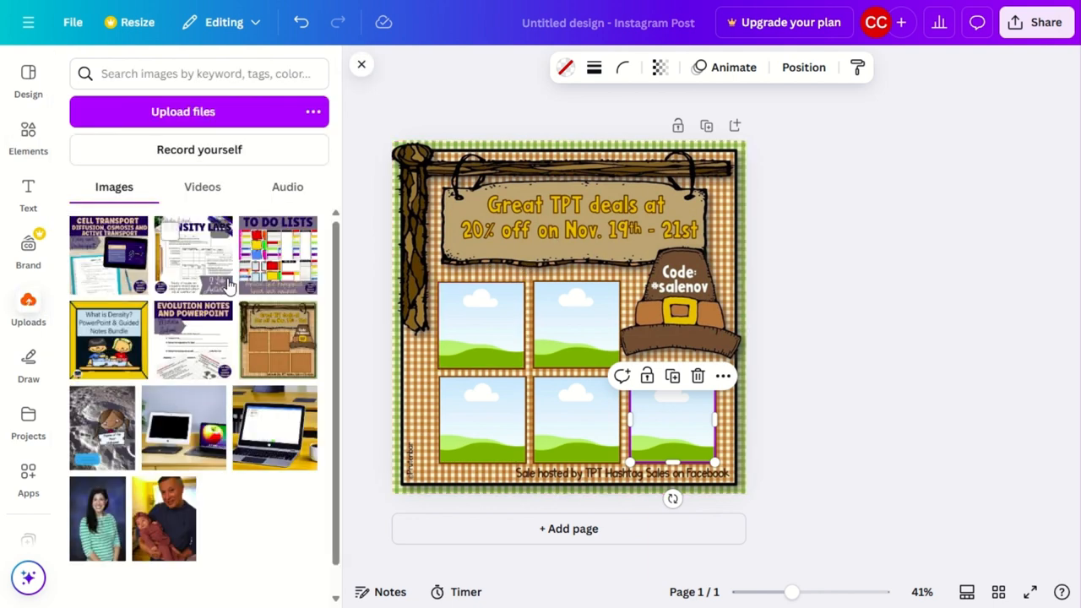
{"action": "left_click_drag", "start_coordinate": [108, 253], "coordinate": [397, 304]}
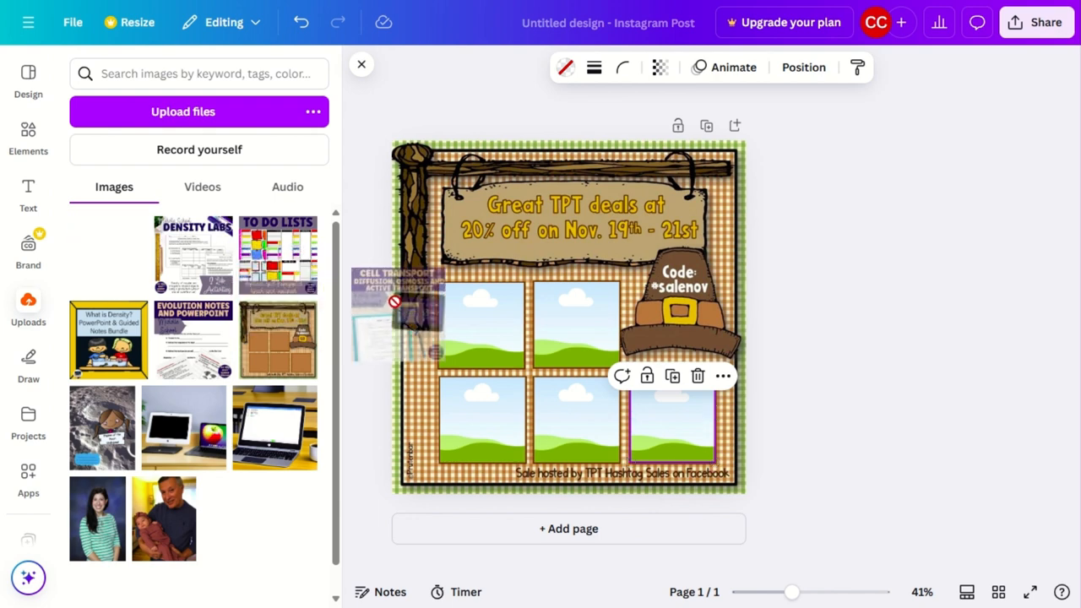
{"action": "left_click_drag", "start_coordinate": [109, 253], "coordinate": [481, 325]}
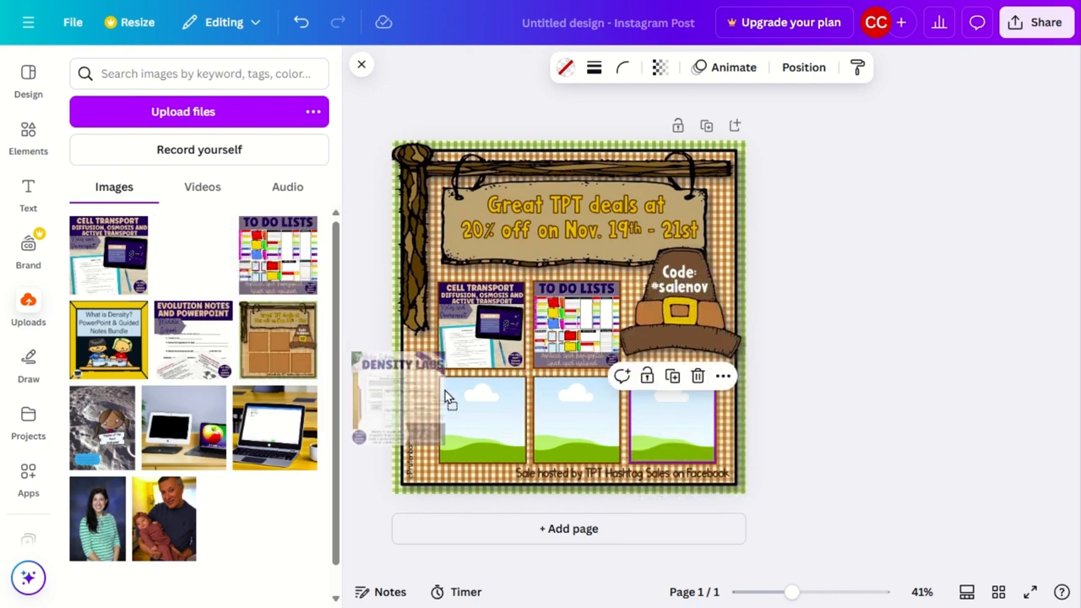
{"action": "left_click_drag", "start_coordinate": [401, 402], "coordinate": [483, 422]}
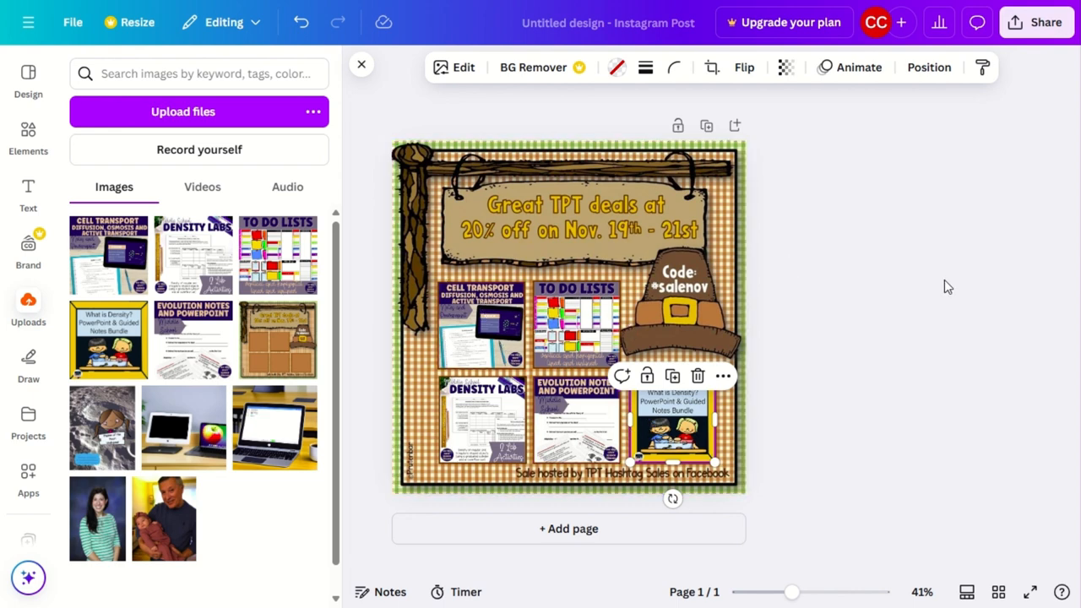
{"action": "mouse_move", "coordinate": [958, 283]}
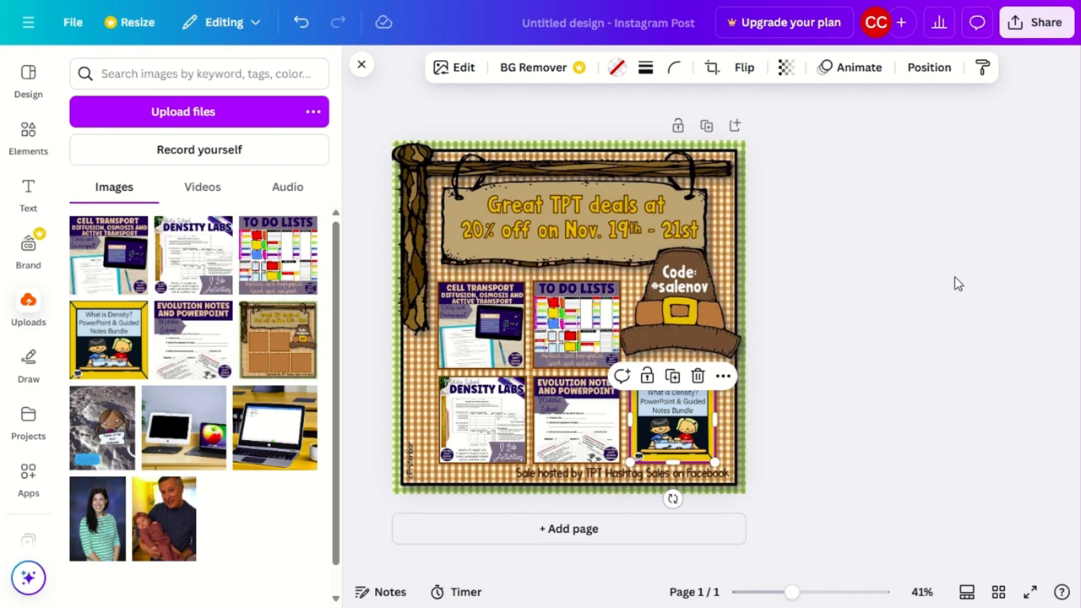
{"action": "mouse_move", "coordinate": [887, 290]}
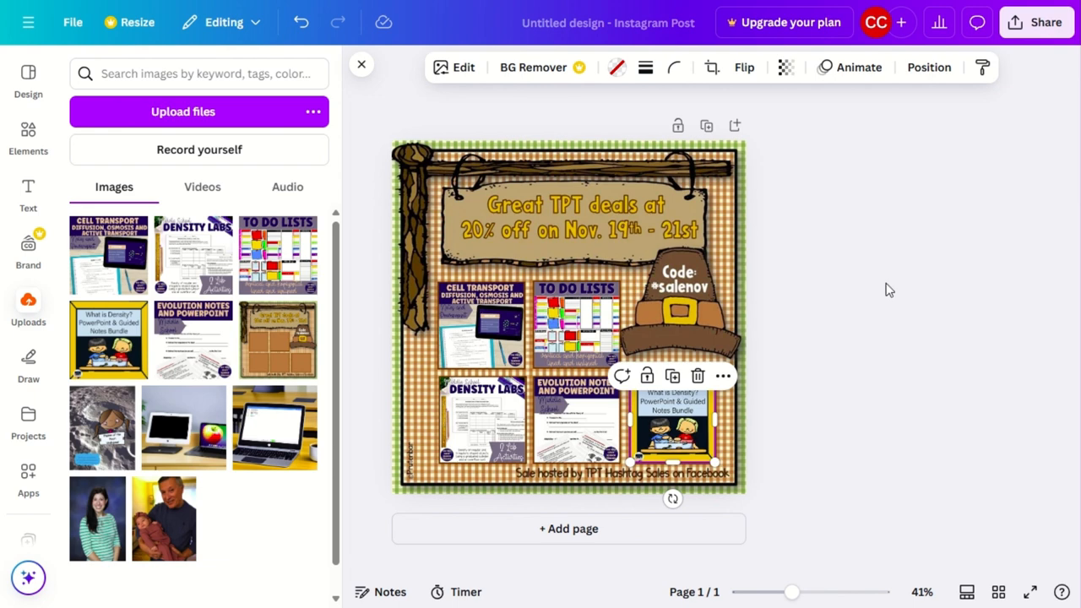
{"action": "mouse_move", "coordinate": [199, 419]}
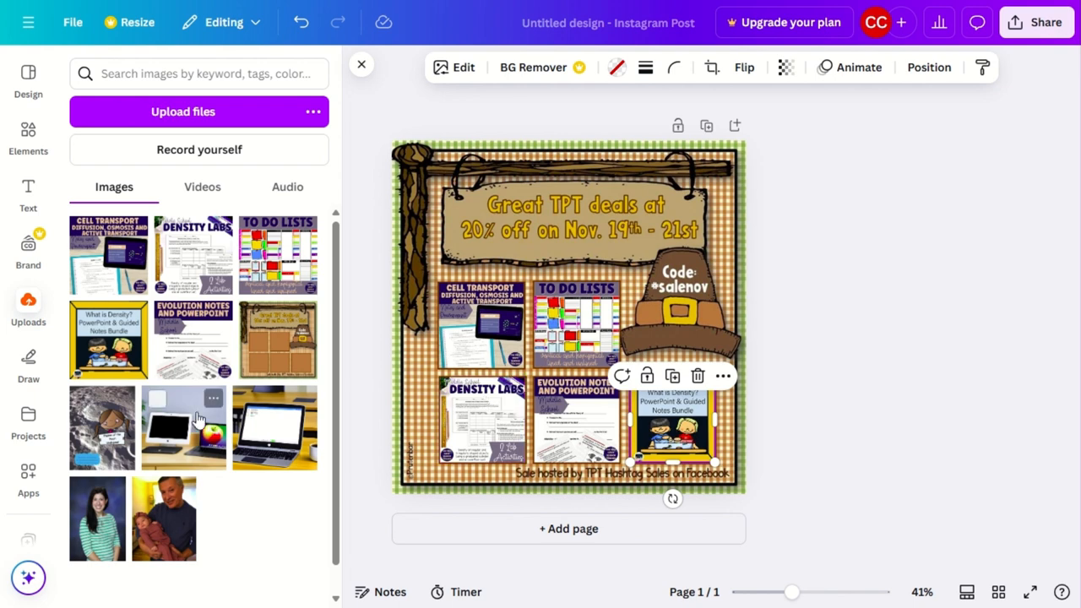